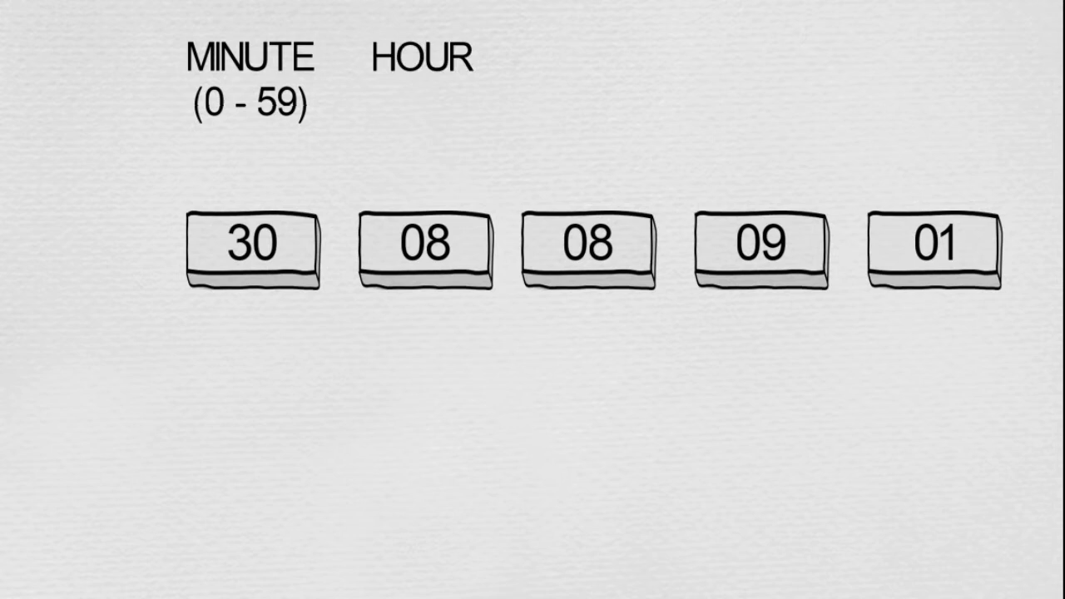
# Step: Enter '(0' into the crontab.guru expression editor after leaving the explainer slide
pyautogui.write('(0')
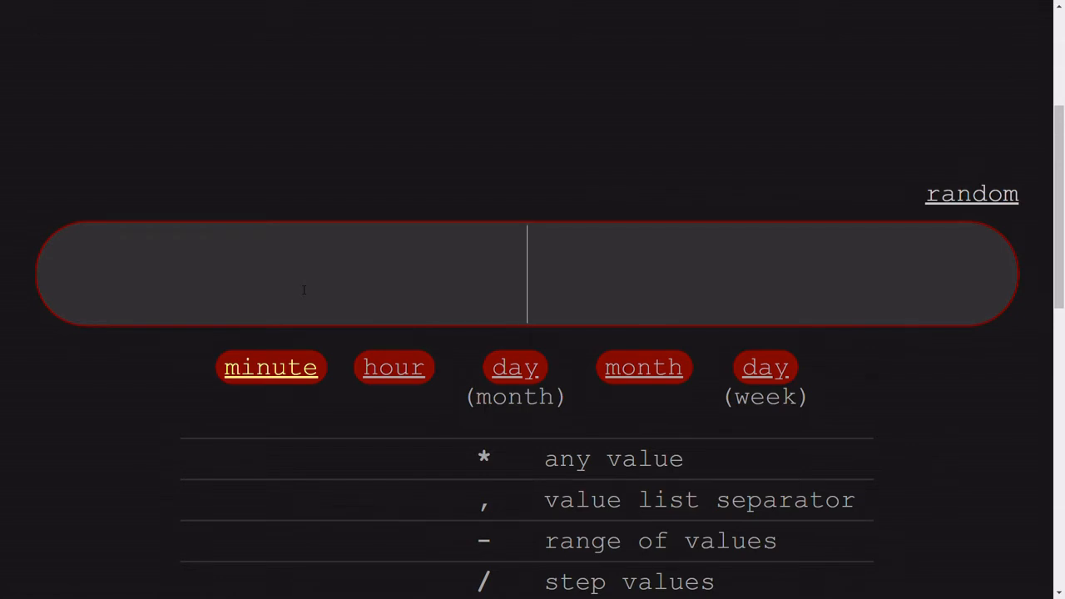
pyautogui.write('30 08 * * *')
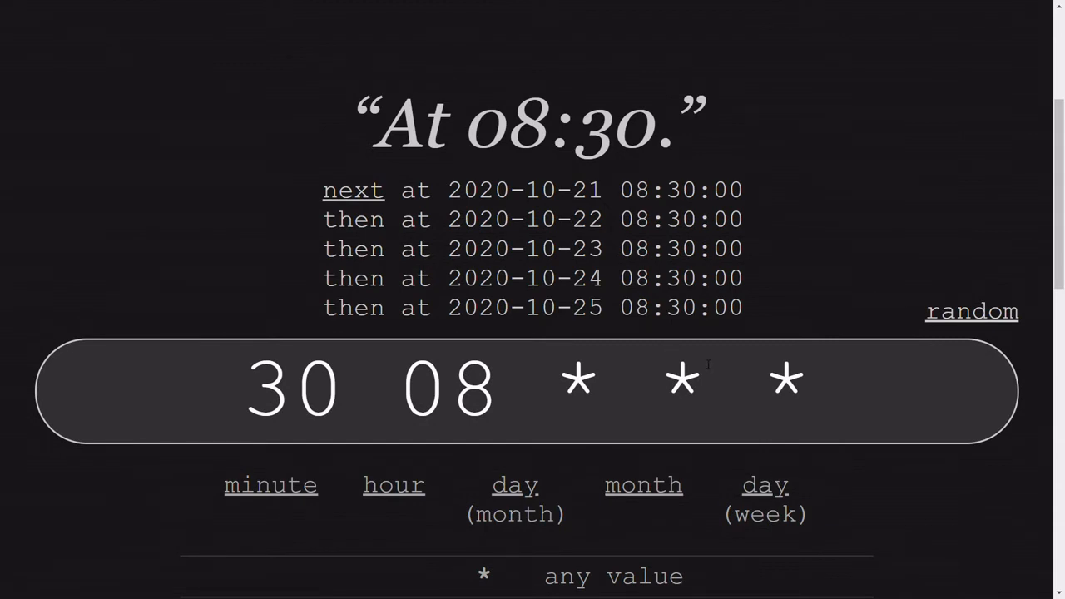
pyautogui.write('3')
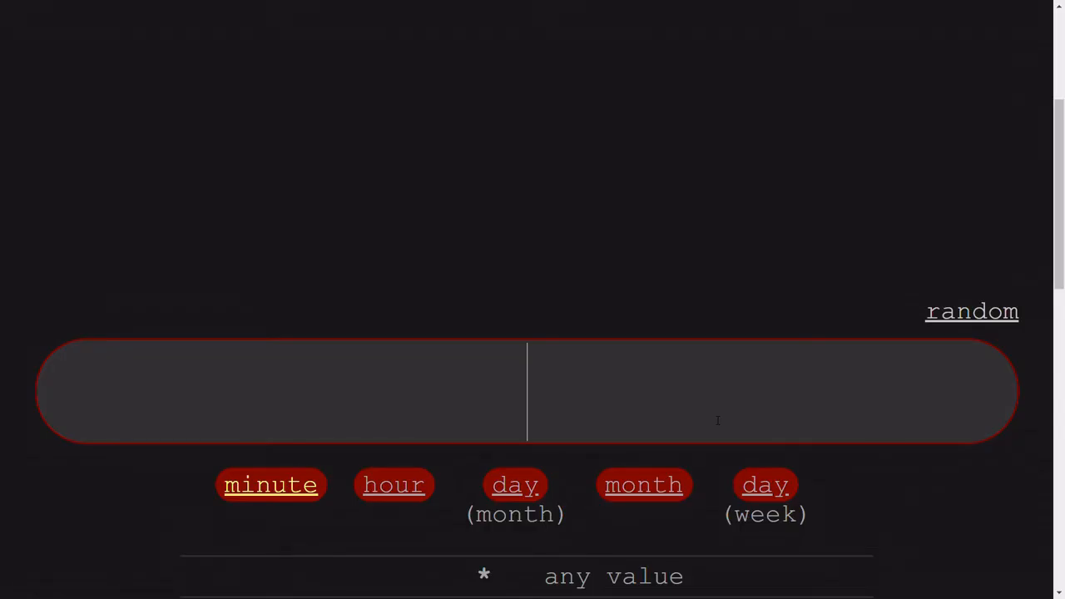
pyautogui.write('1')
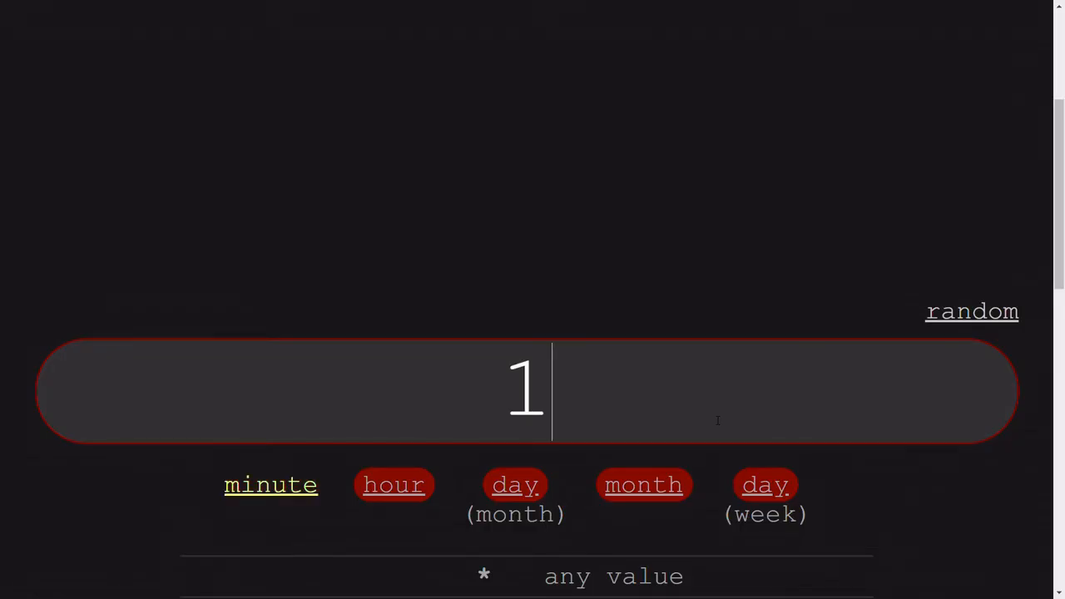
pyautogui.write(',2,3,')
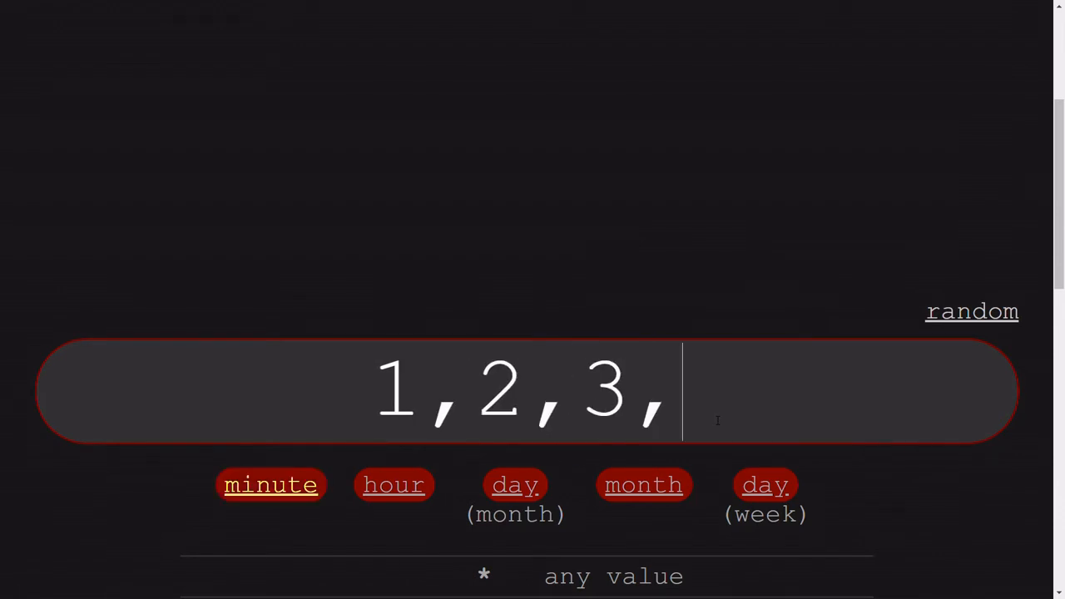
pyautogui.write('5, 7')
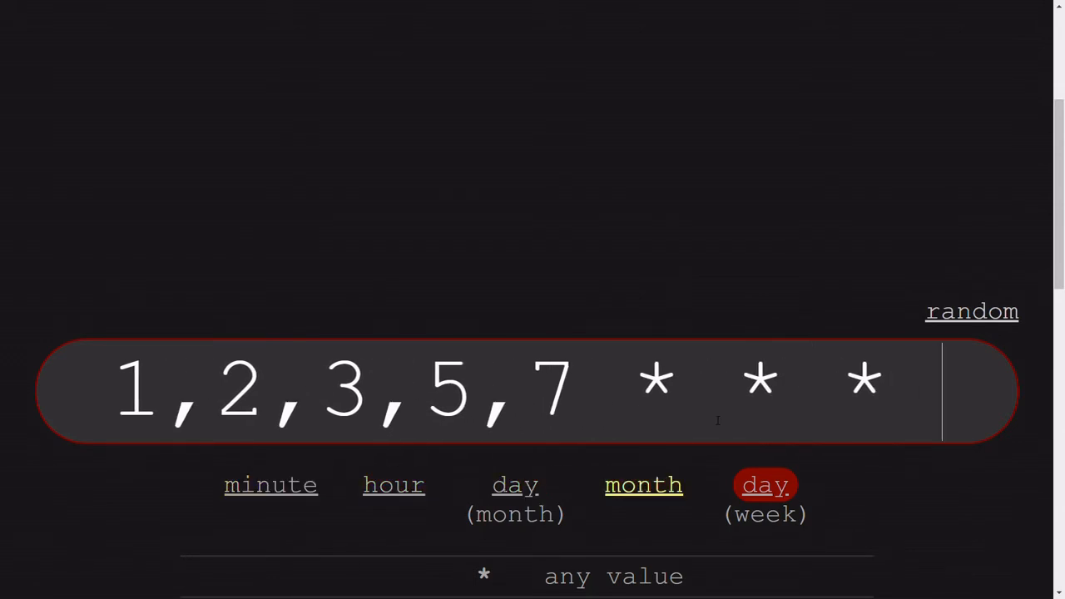
pyautogui.write('2')
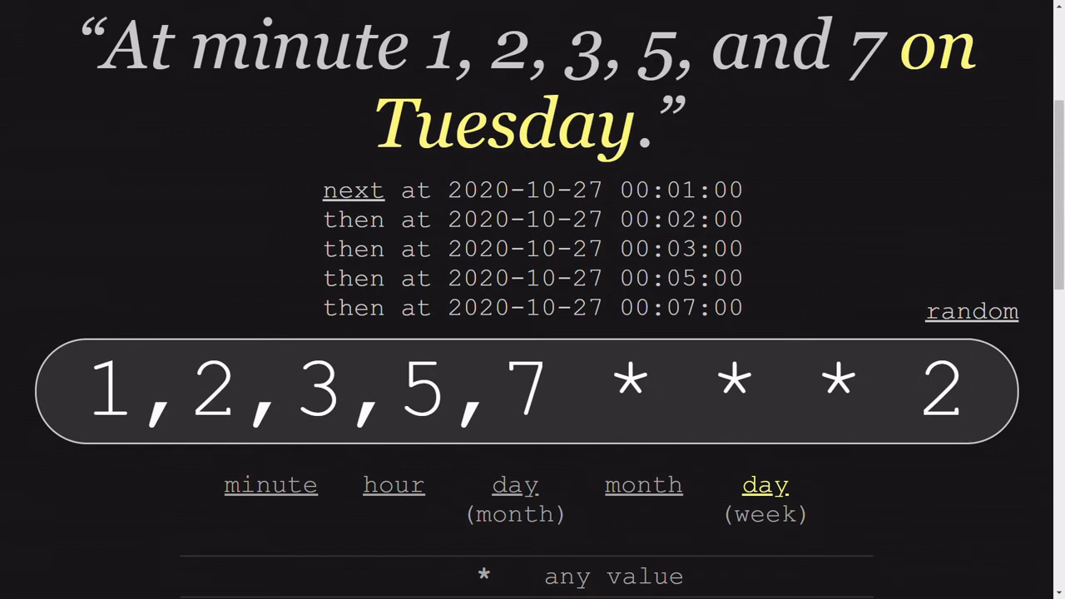
pyautogui.click(965, 395)
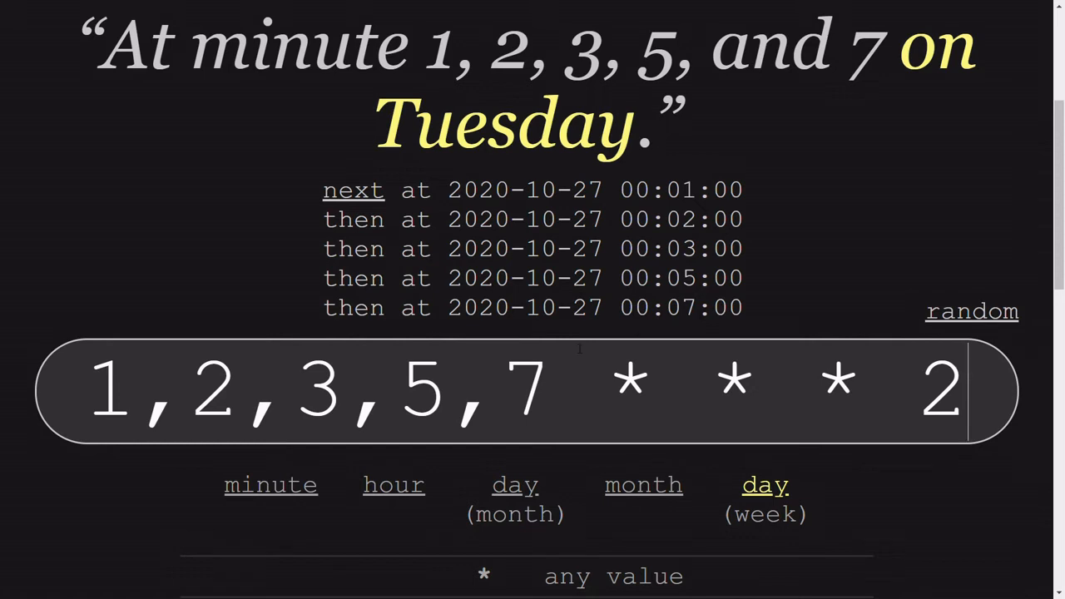
pyautogui.click(271, 485)
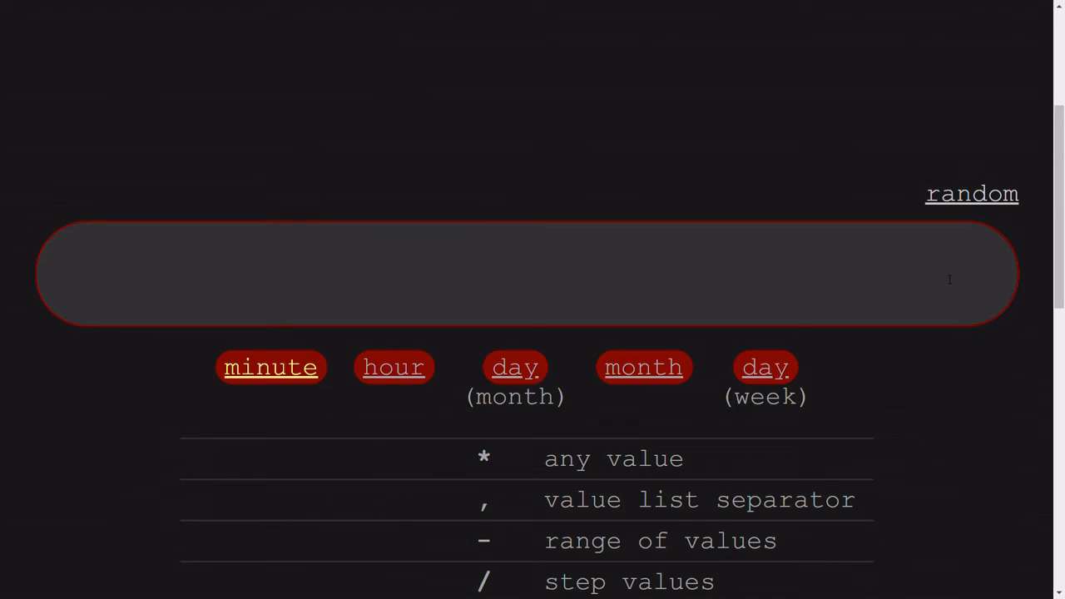
pyautogui.write('10-13 * * * *')
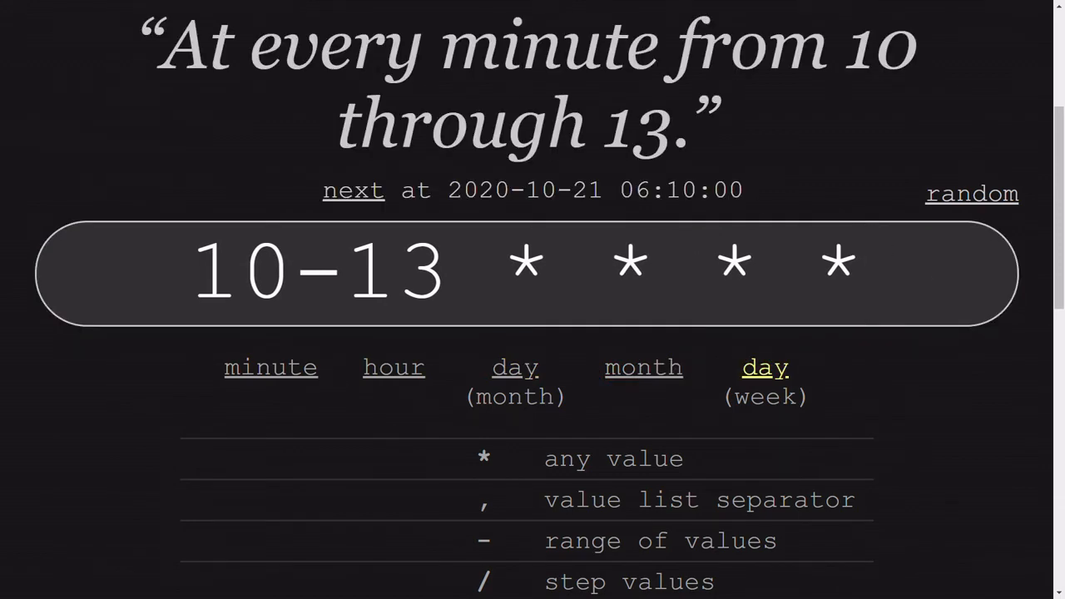
pyautogui.moveTo(370, 208)
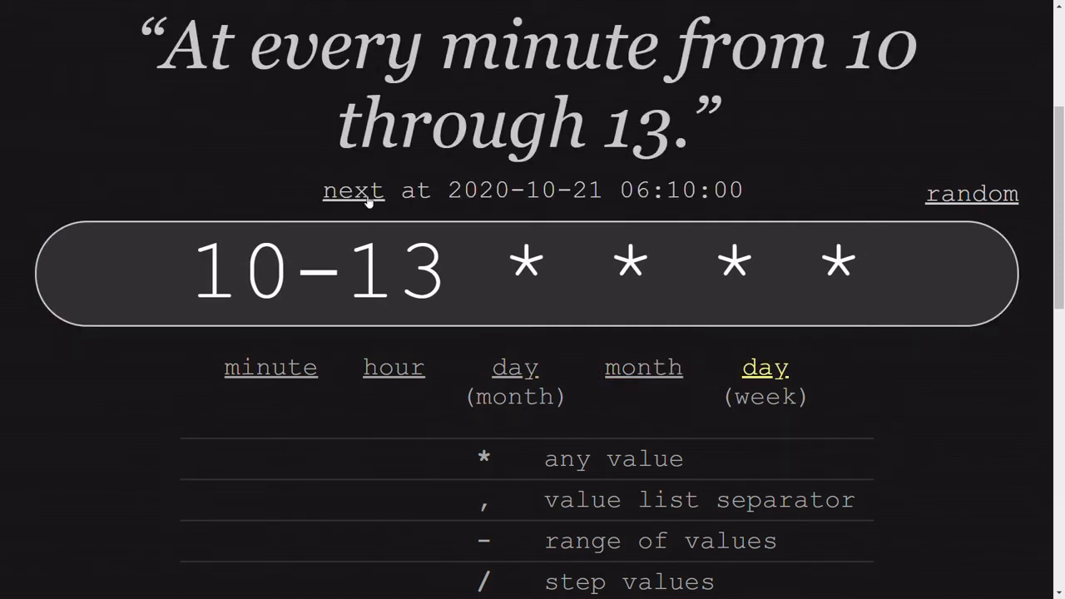
pyautogui.click(353, 189)
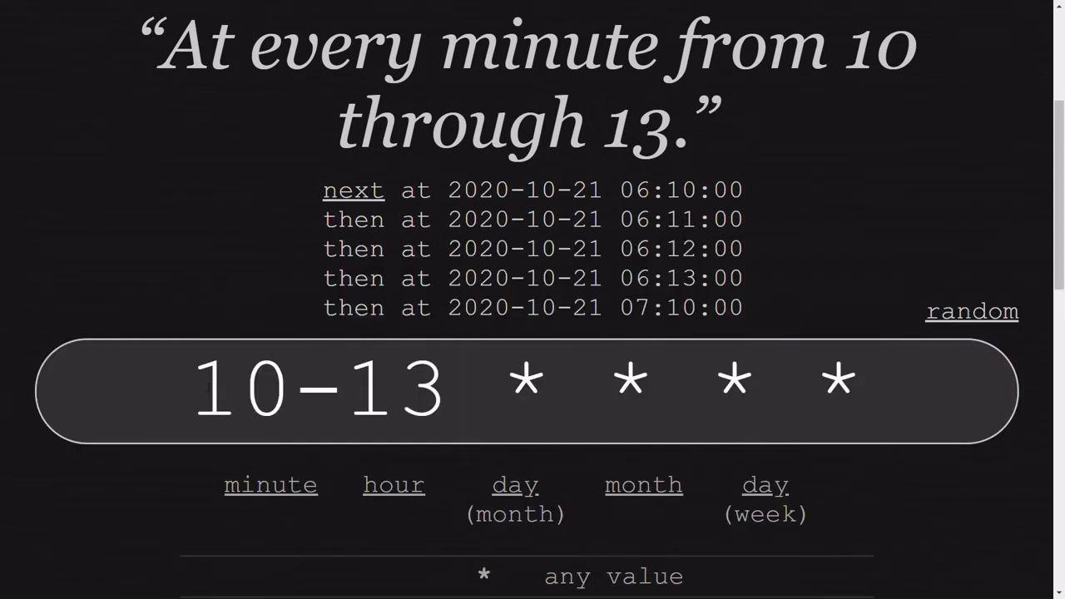
pyautogui.click(319, 393)
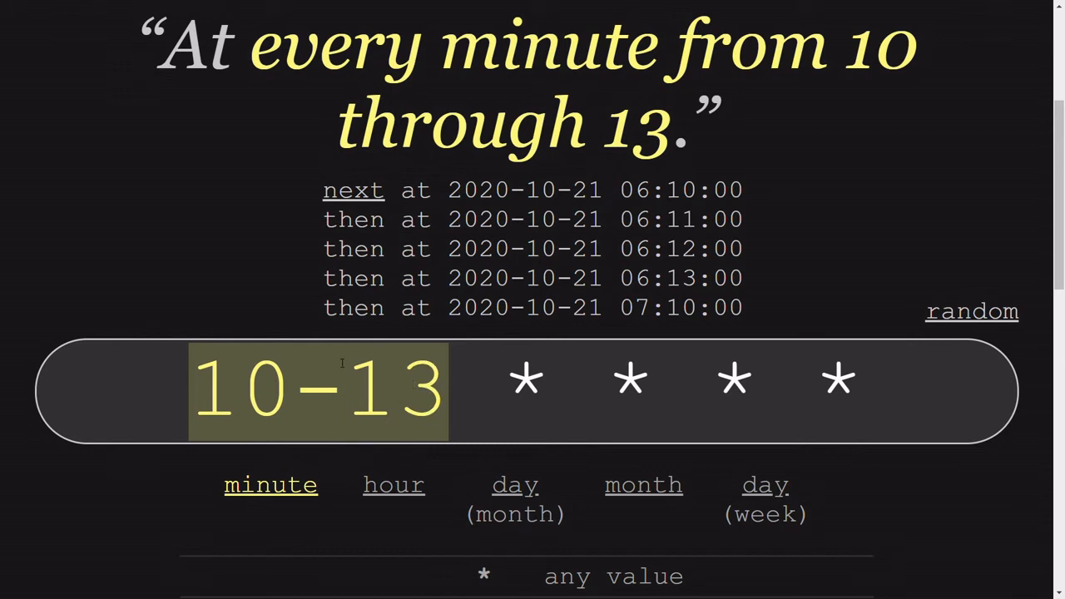
pyautogui.moveTo(793, 233)
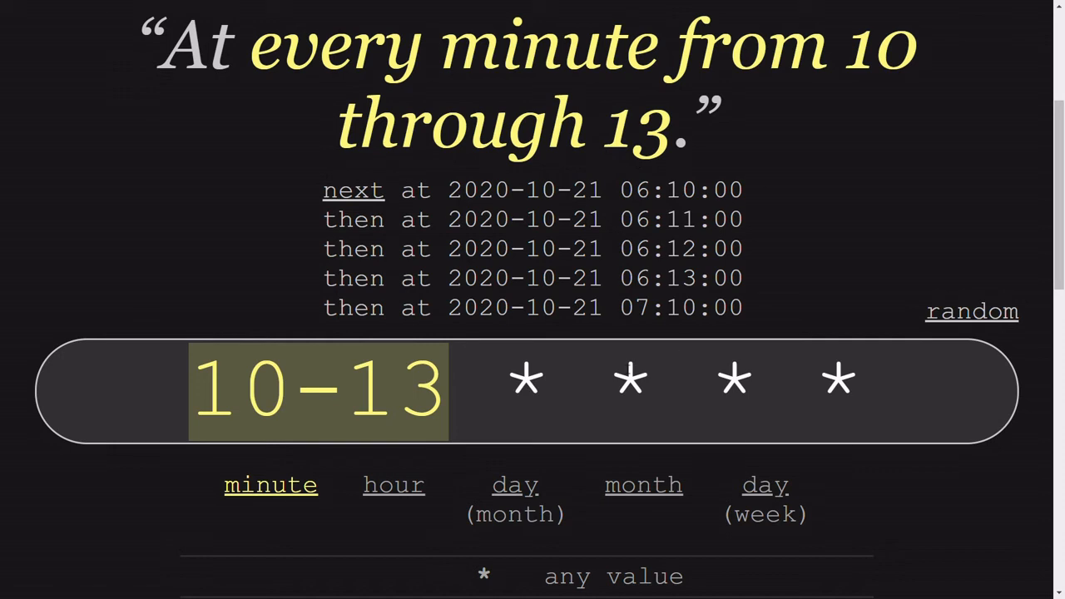
pyautogui.moveTo(741, 385)
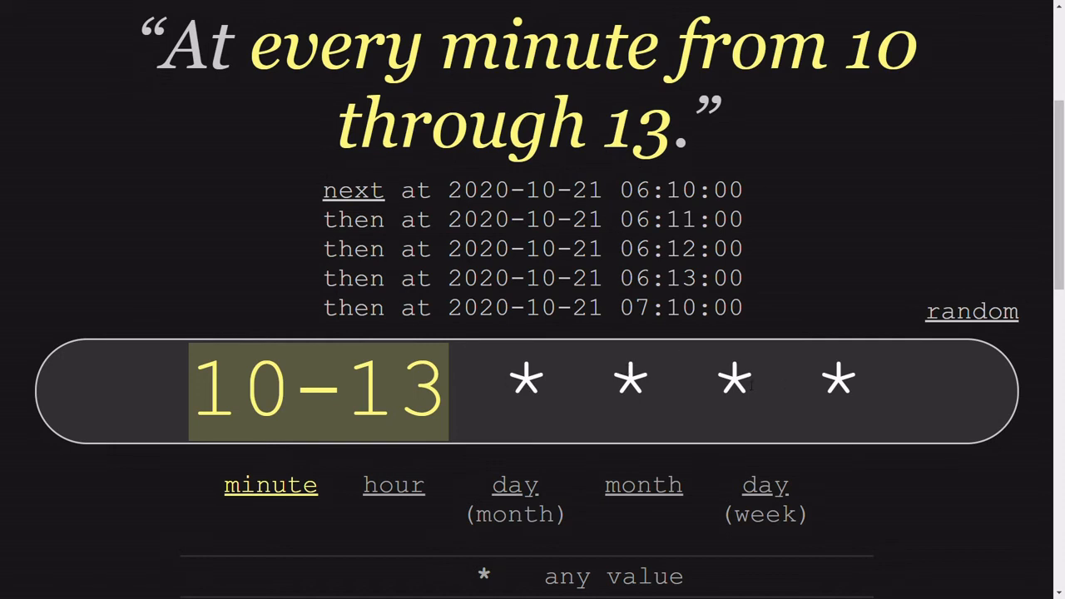
pyautogui.click(839, 391)
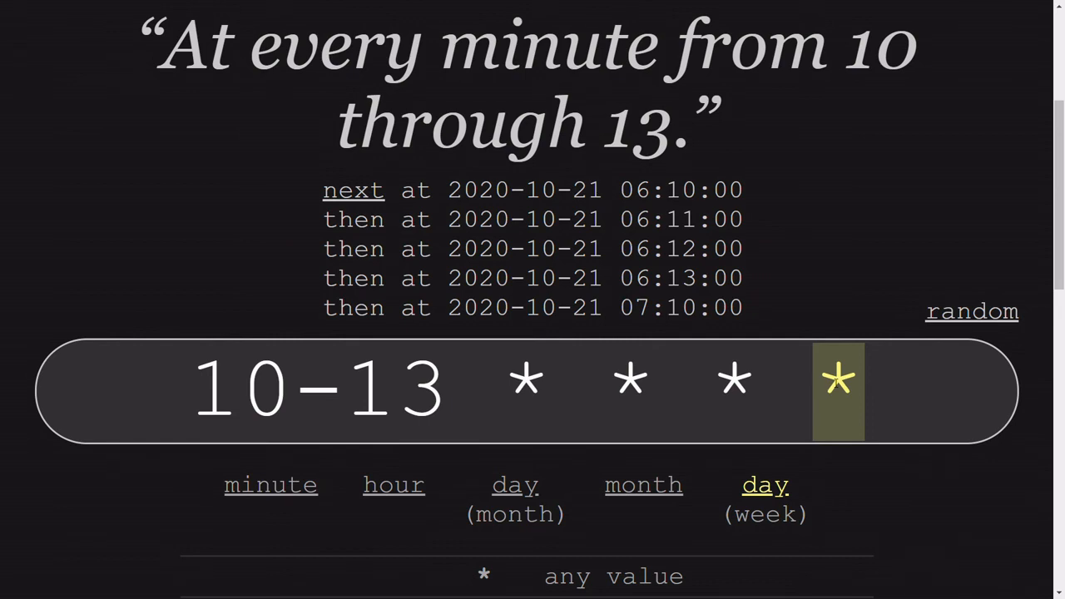
pyautogui.write('2-')
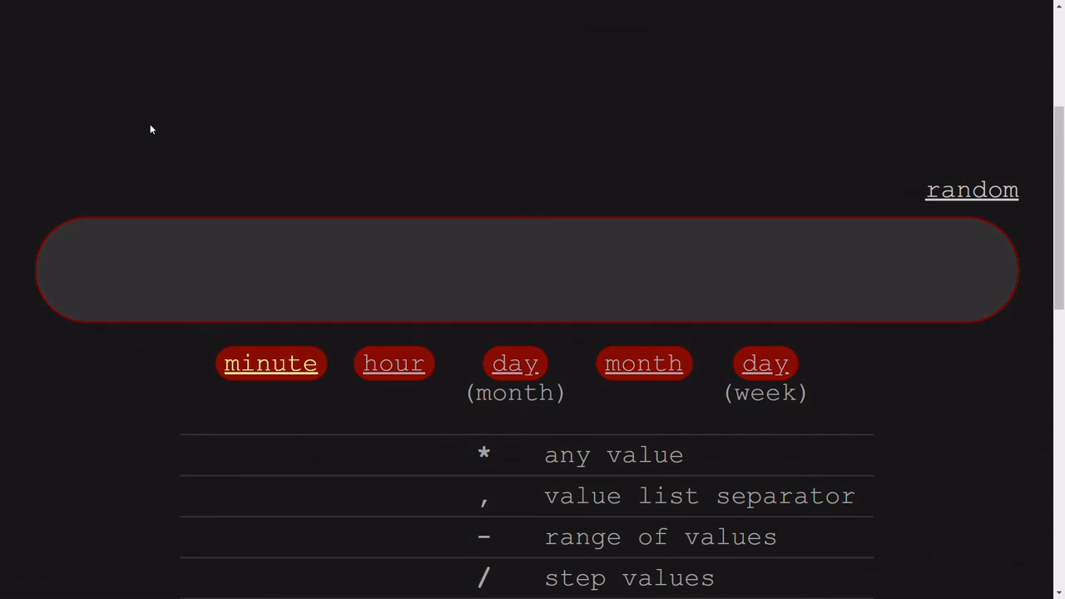
# Step: Type the step expression 15/5 for every 5th minute from 15 through 59
pyautogui.write('1')
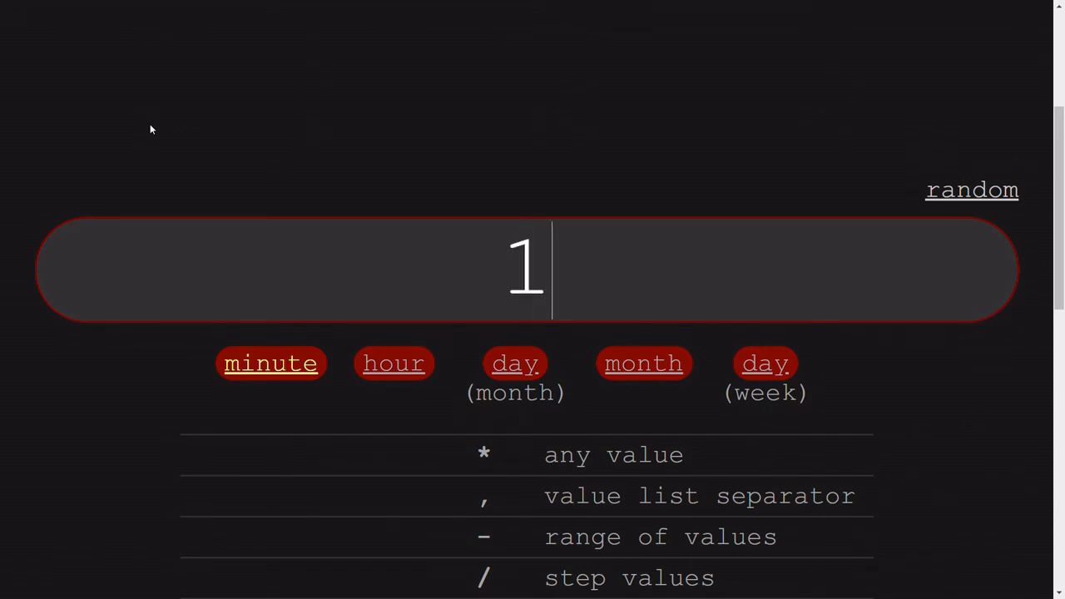
pyautogui.write('5')
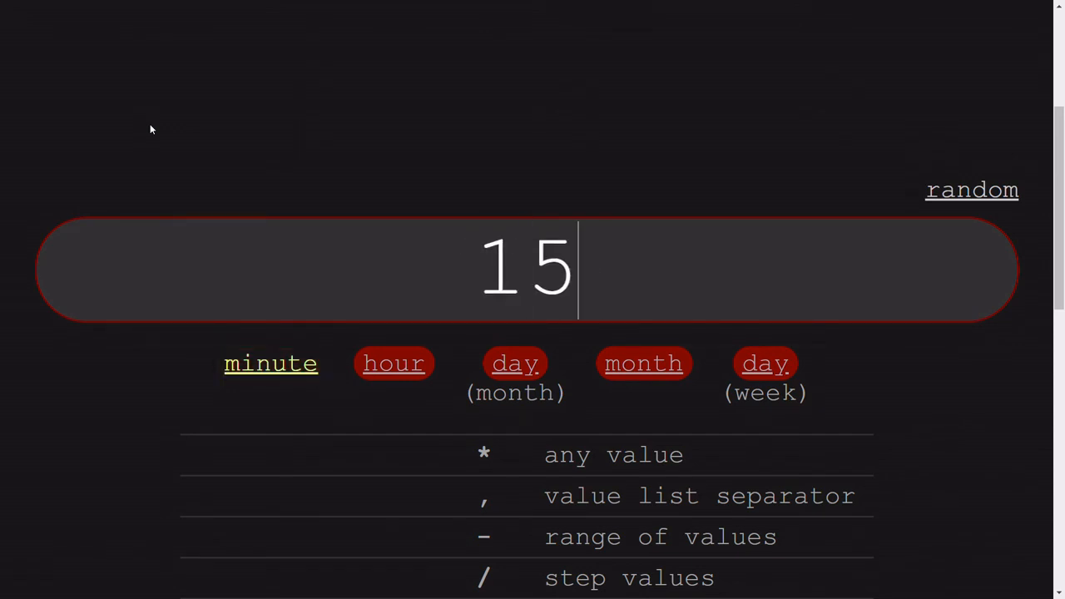
pyautogui.write('/5 * * * *')
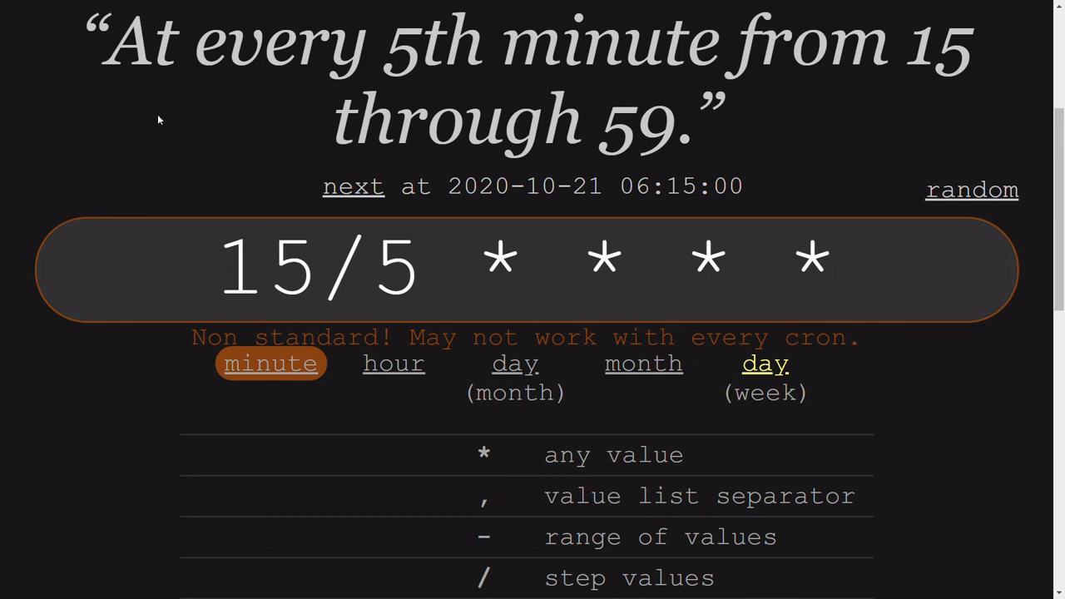
pyautogui.moveTo(373, 275)
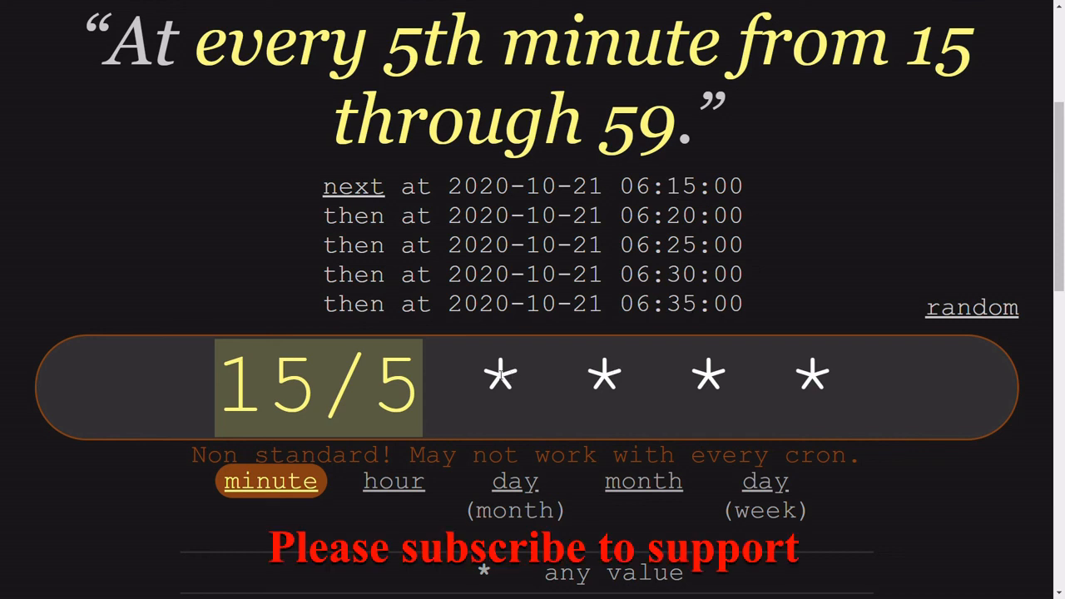
pyautogui.moveTo(827, 402)
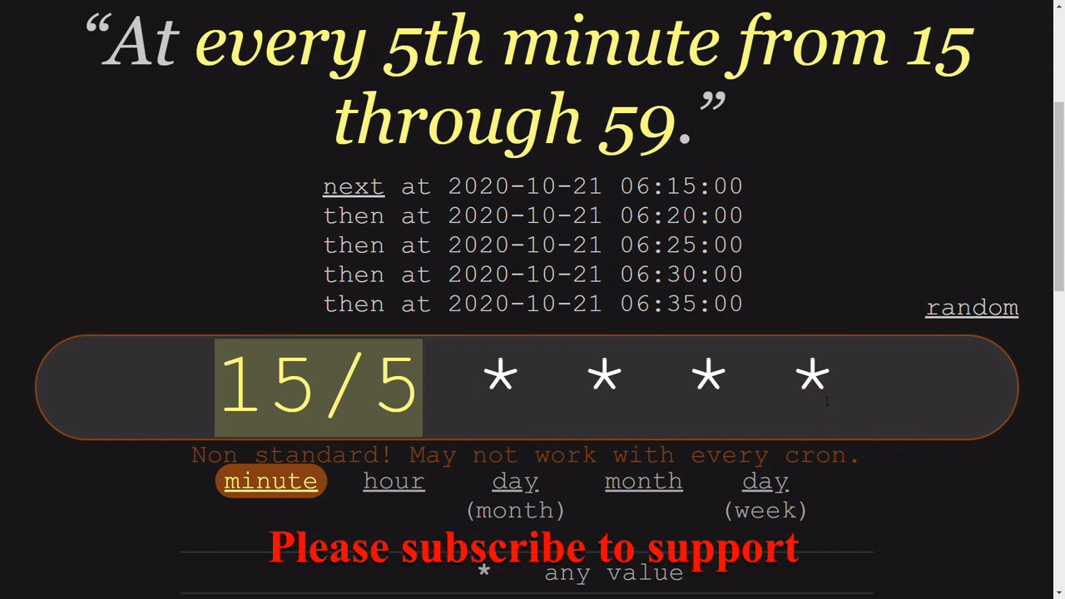